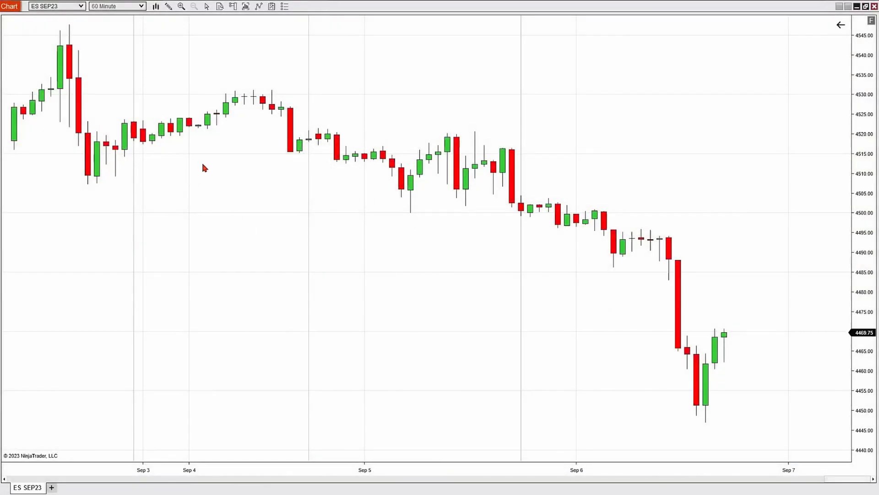
mouse_move(298, 204)
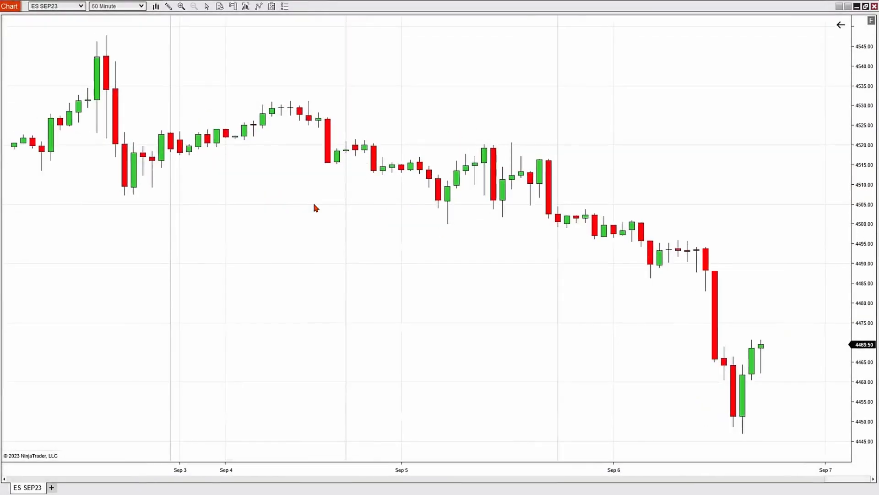
mouse_move(343, 224)
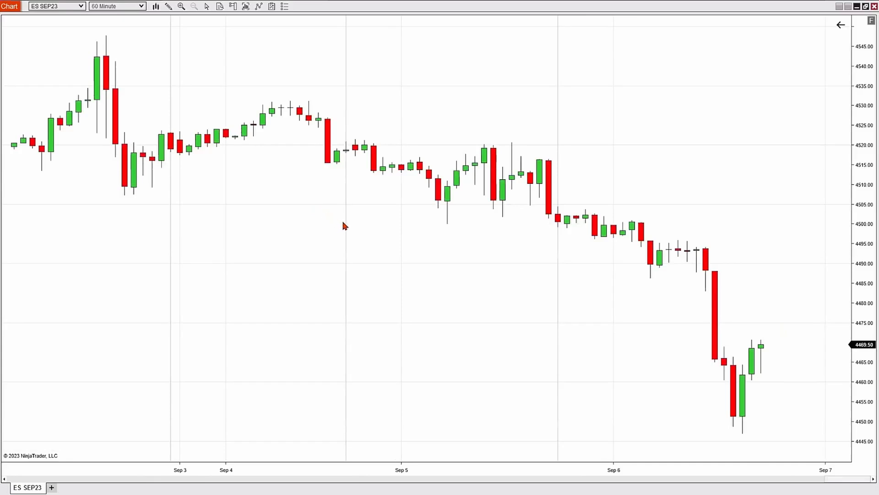
mouse_move(330, 14)
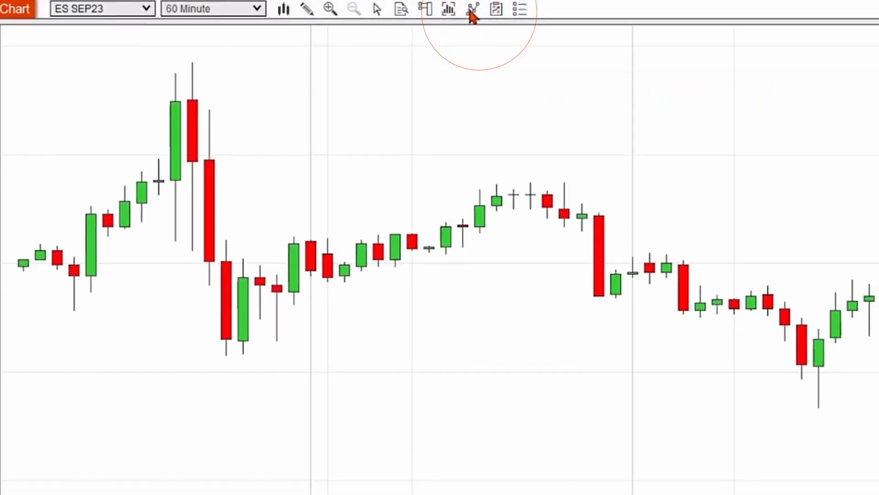
- Add the Simple Moving Average (SMA) indicator to the ES SEP23 60-minute chart
click(447, 8)
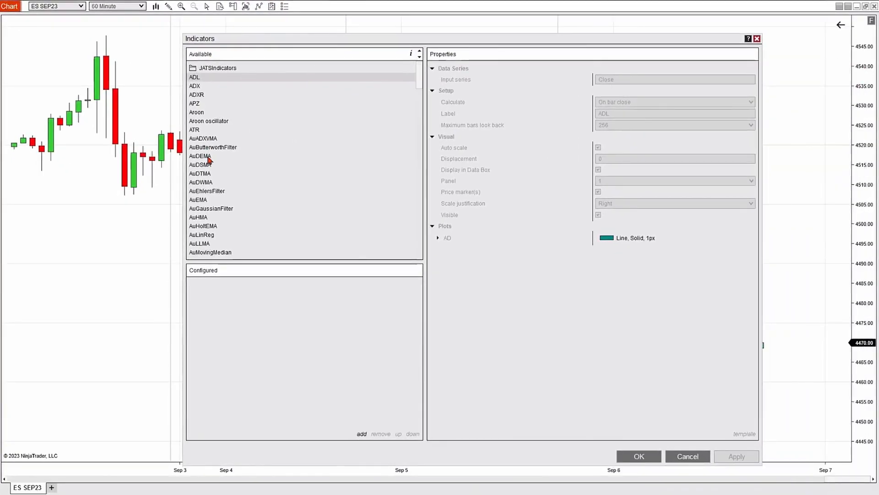
mouse_move(334, 151)
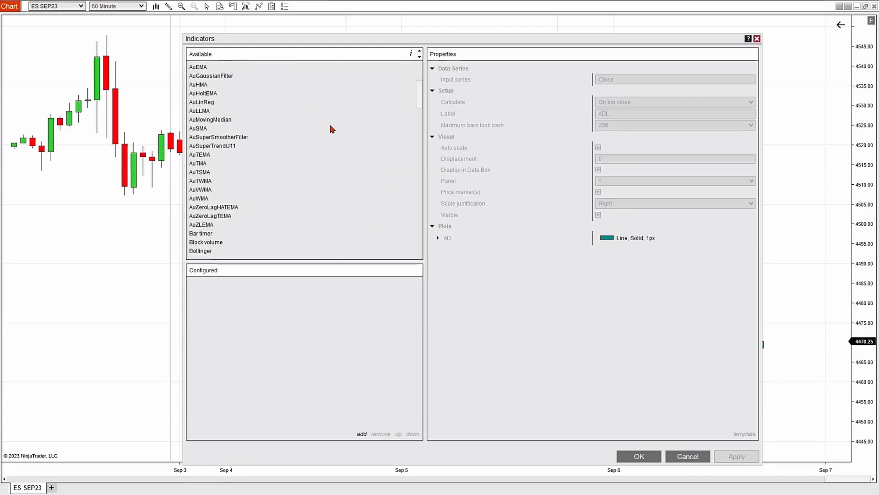
scroll(down, 3)
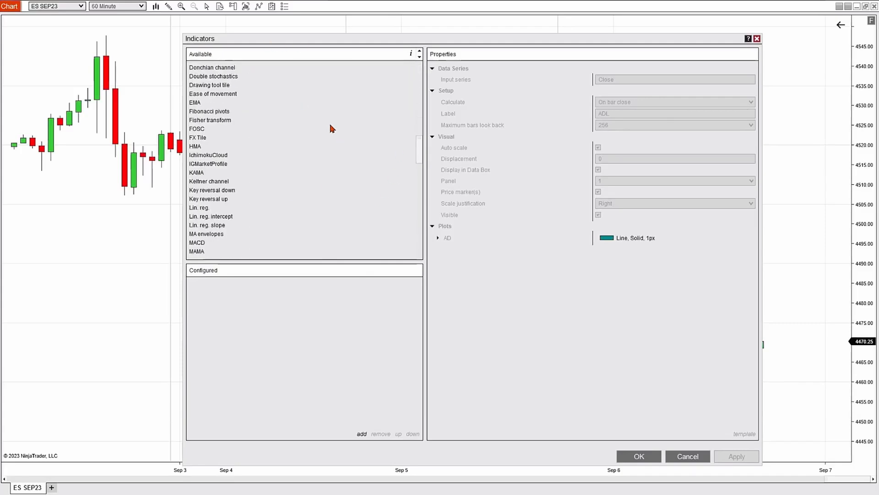
scroll(down, 3)
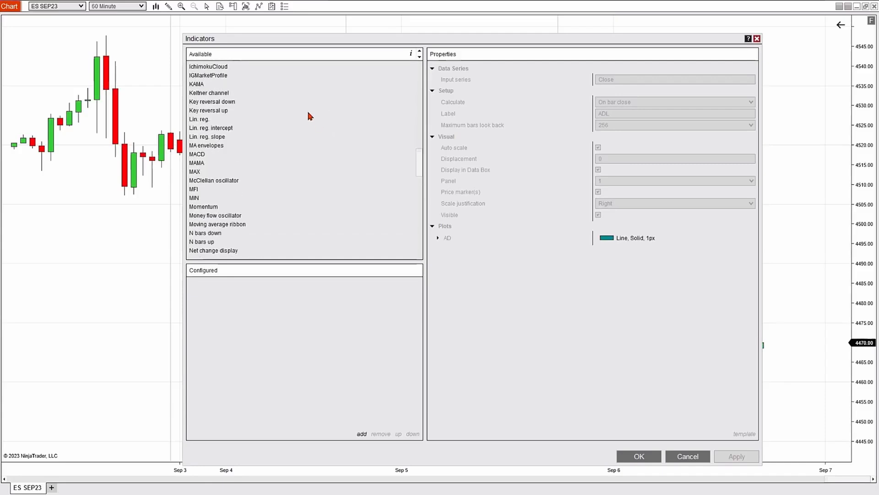
scroll(down, 3)
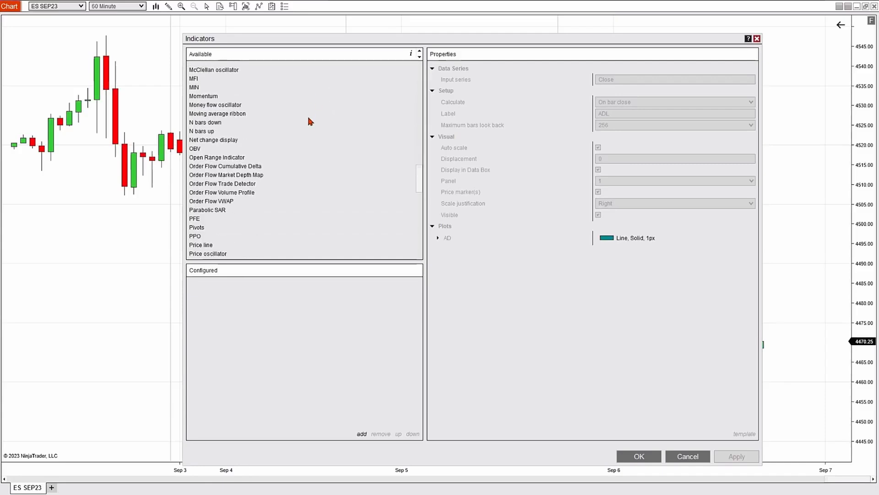
scroll(down, 3)
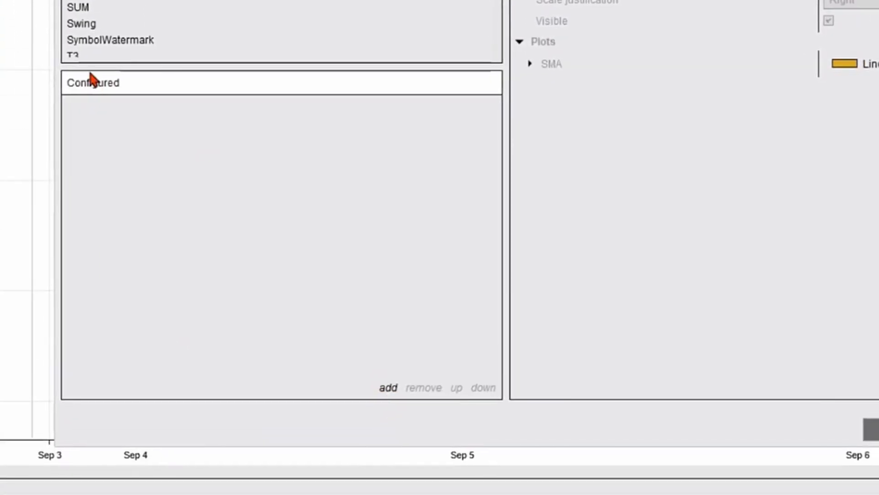
click(387, 387)
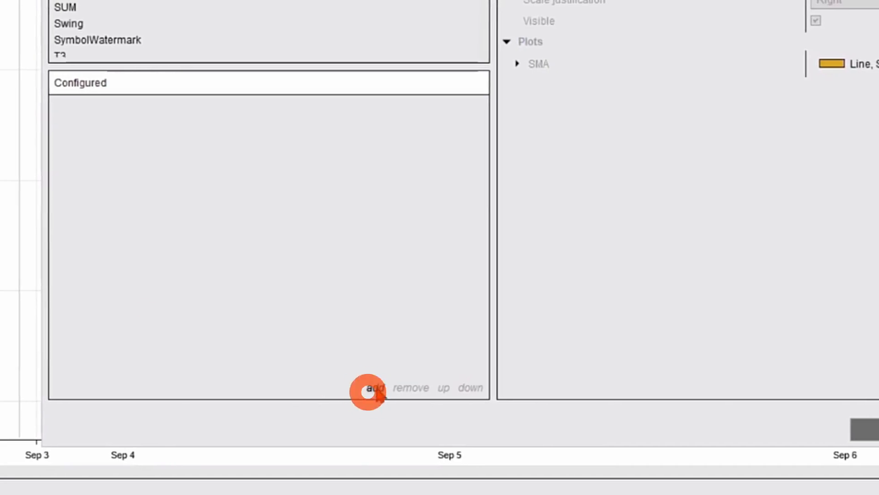
click(372, 387)
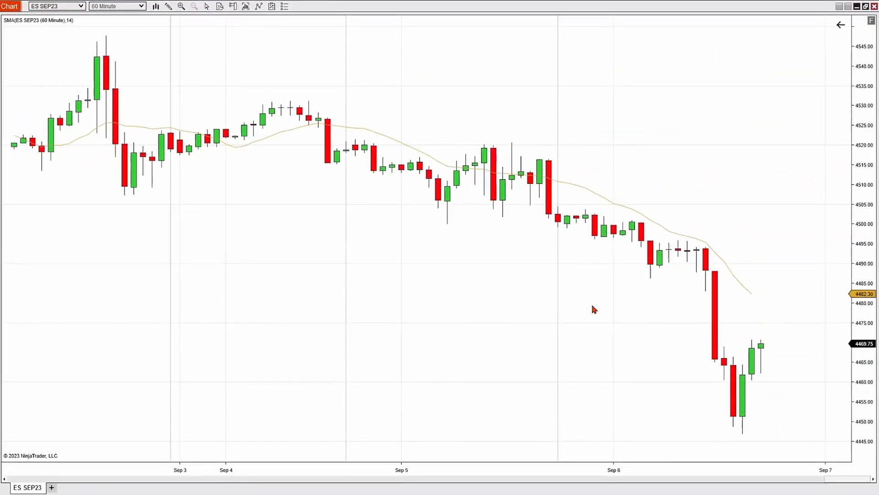
mouse_move(418, 281)
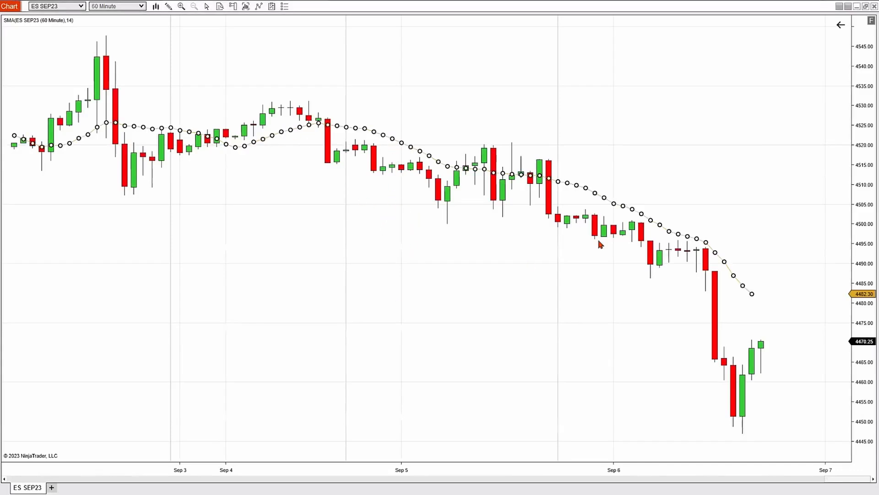
- Set the SMA period to 20 with On each tick calculation, and expand its plot settings
click(272, 6)
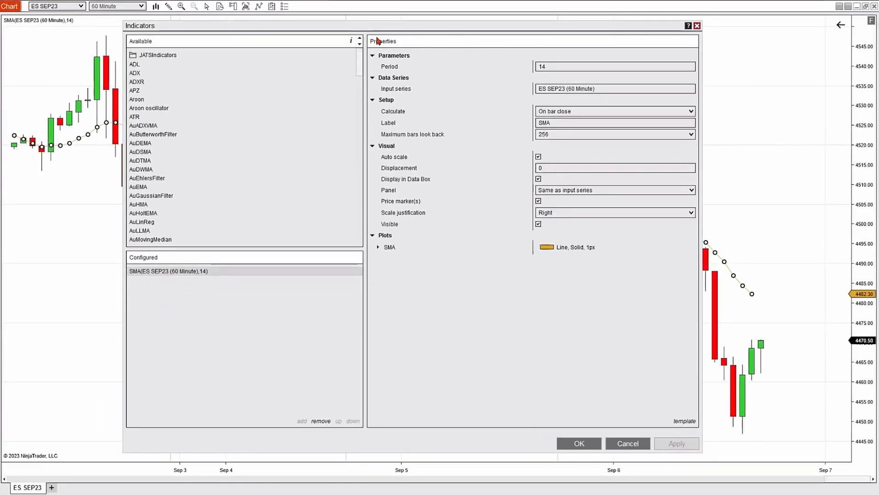
mouse_move(458, 352)
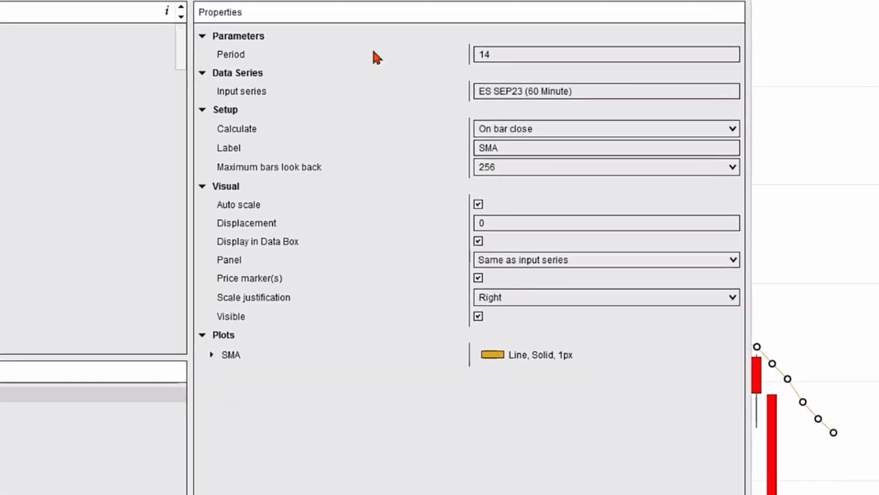
click(605, 54)
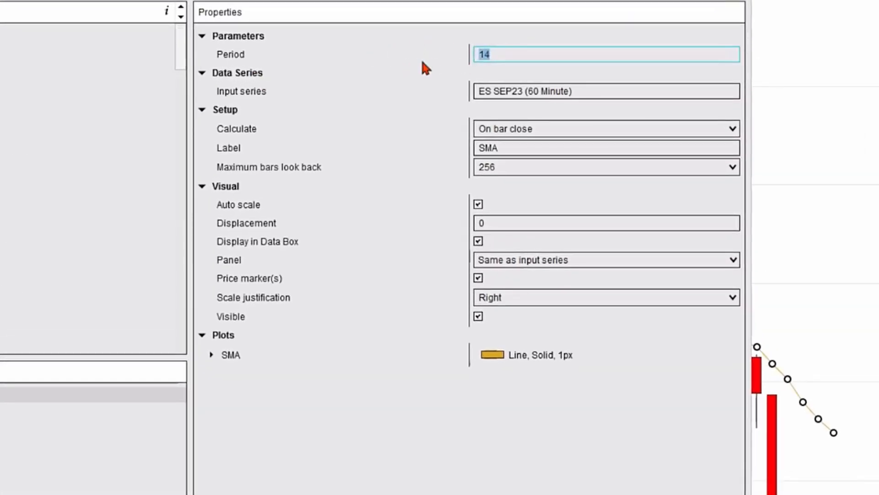
text(20)
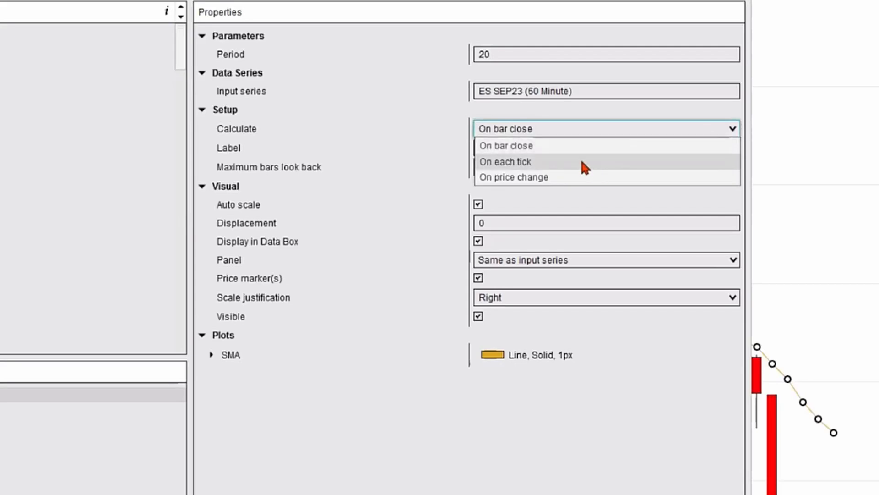
click(505, 162)
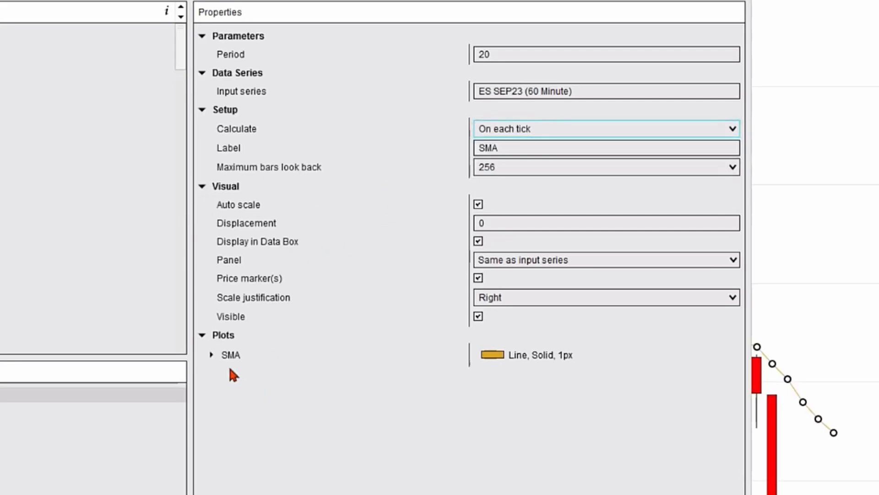
click(211, 354)
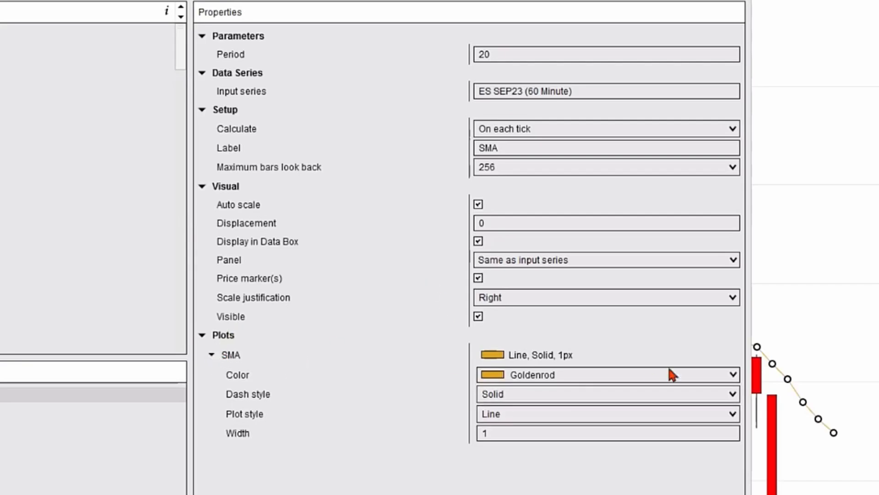
- Change the SMA plot colour from Goldenrod to Blue in the plot settings
click(732, 374)
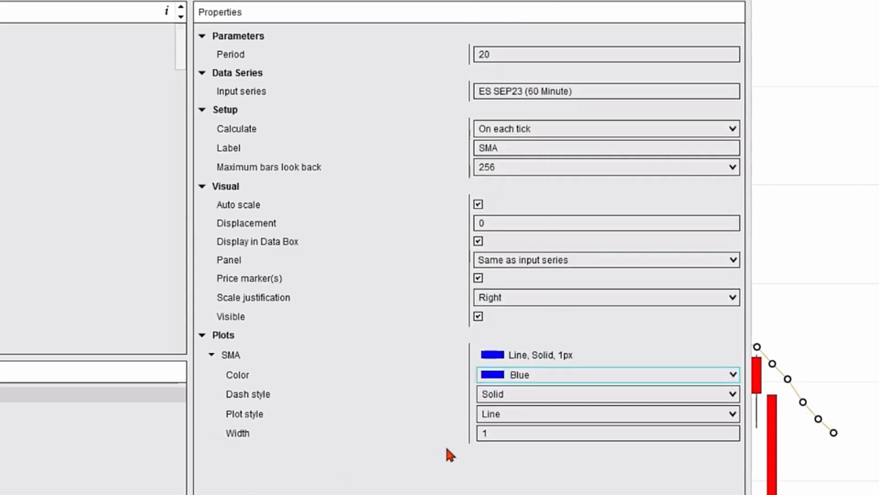
click(606, 432)
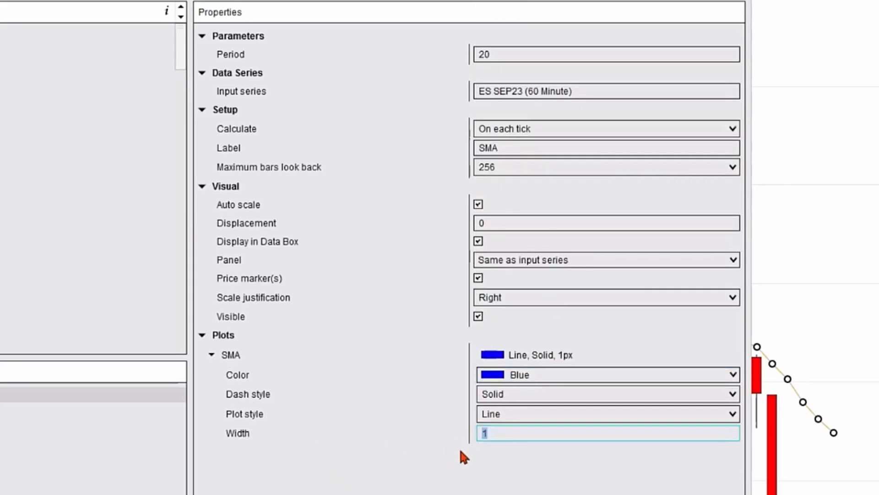
click(676, 442)
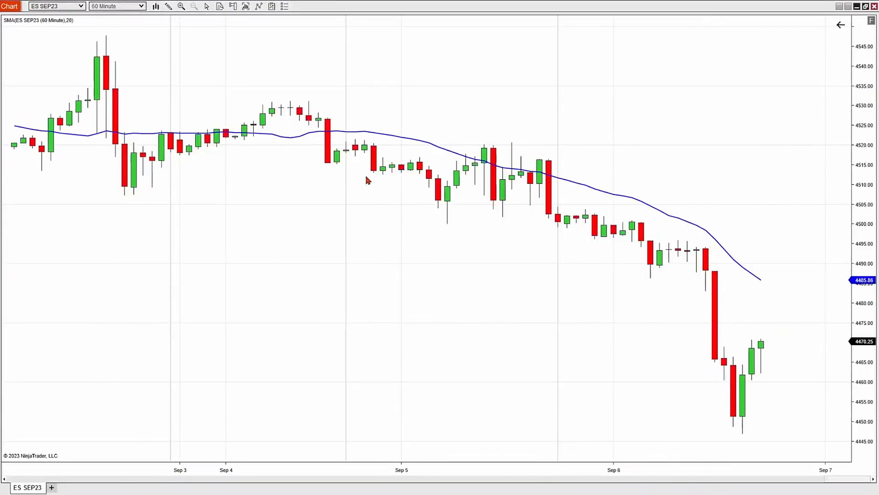
mouse_move(400, 217)
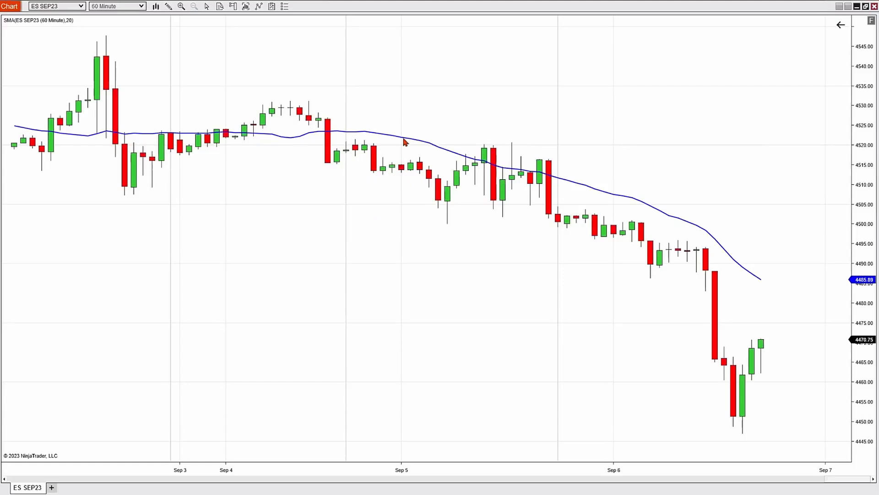
mouse_move(732, 215)
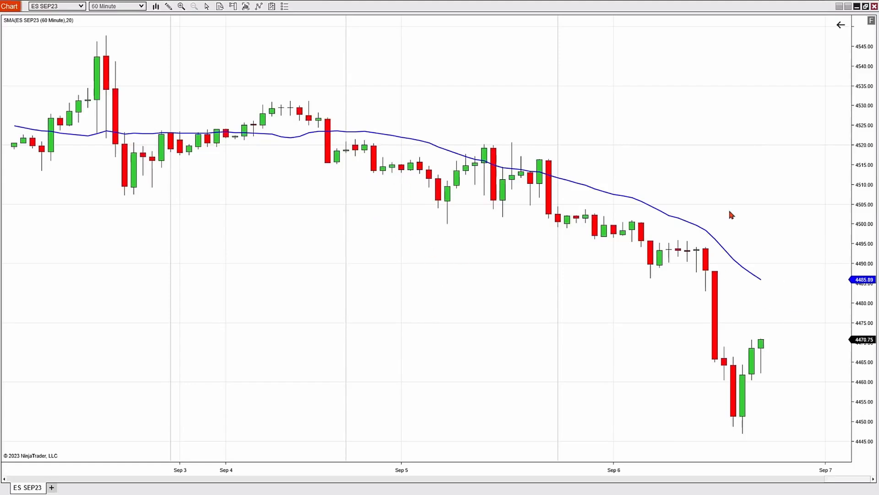